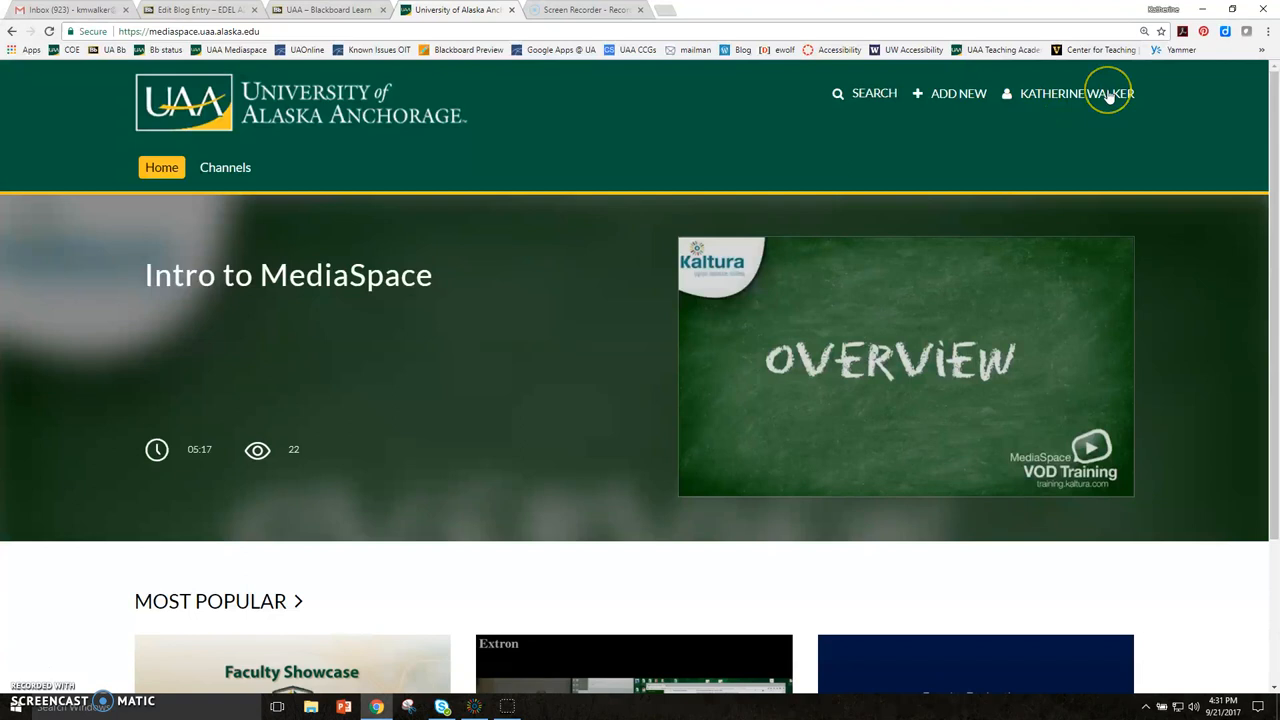
Step: Open the Add New dropdown on the MediaSpace home page
click(957, 93)
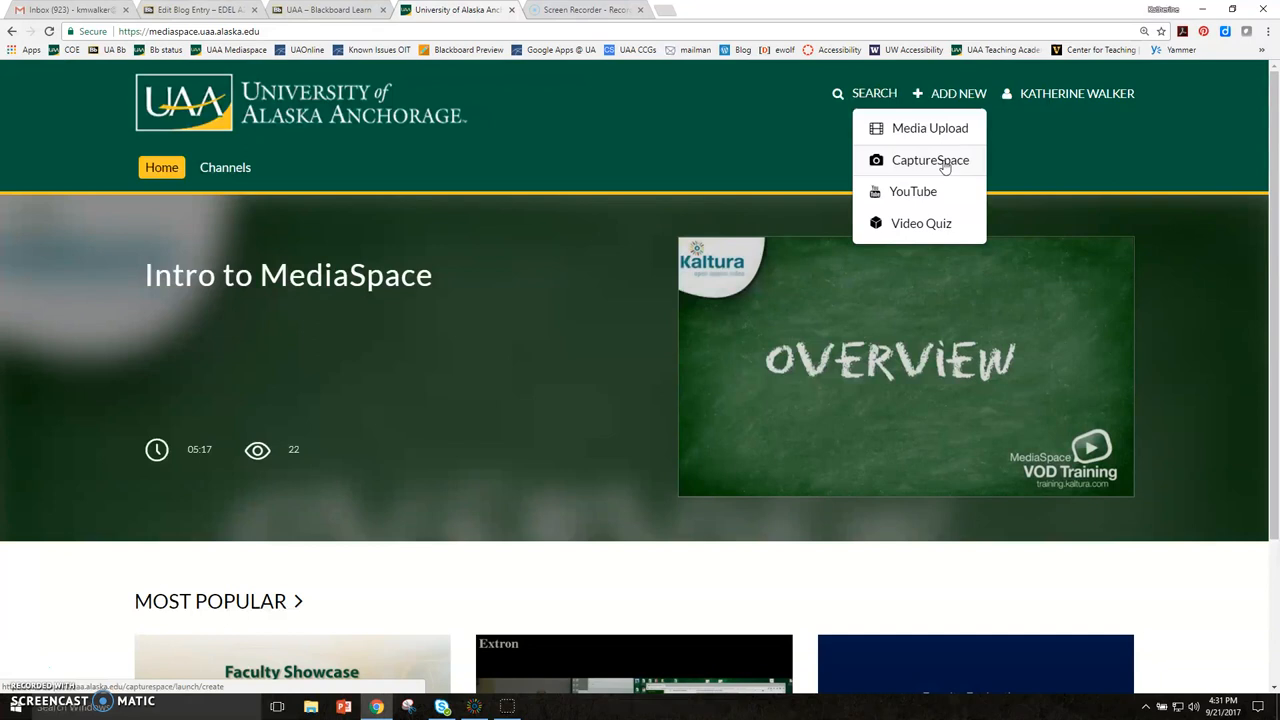
Step: Choose CaptureSpace from Add New to launch the CaptureSpace Desktop Recorder
click(929, 160)
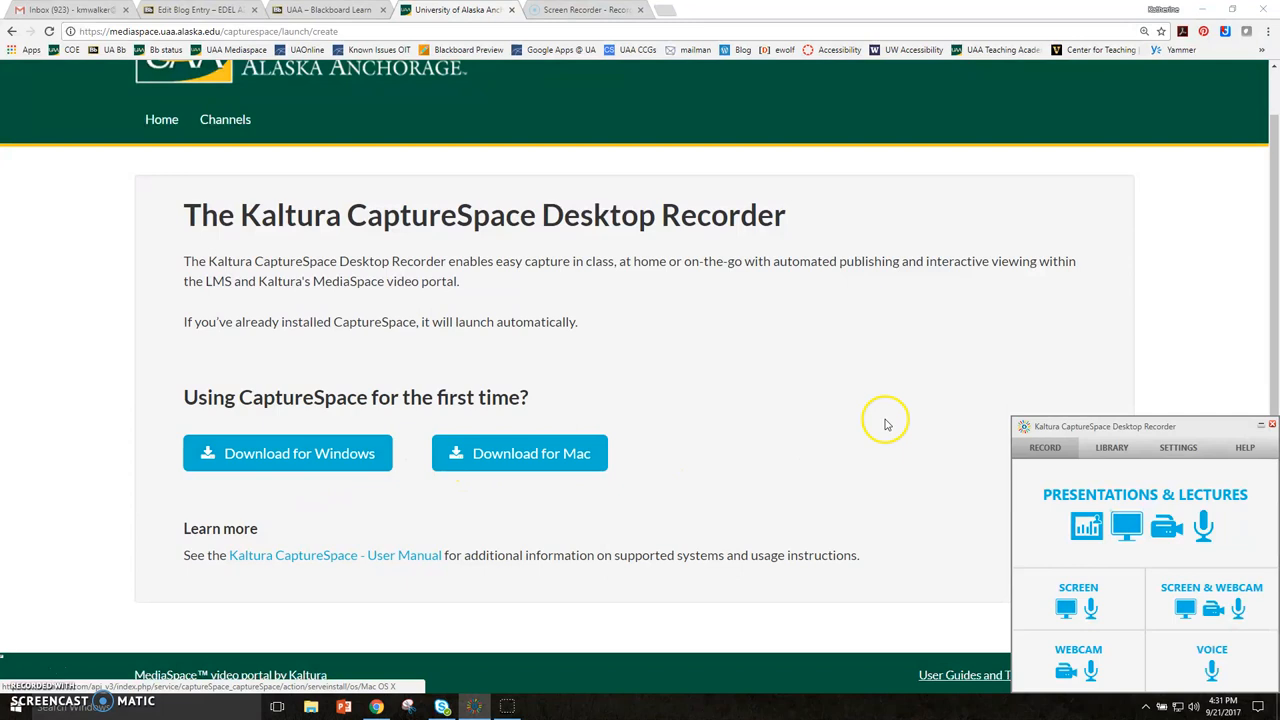
mouse_move(1120, 427)
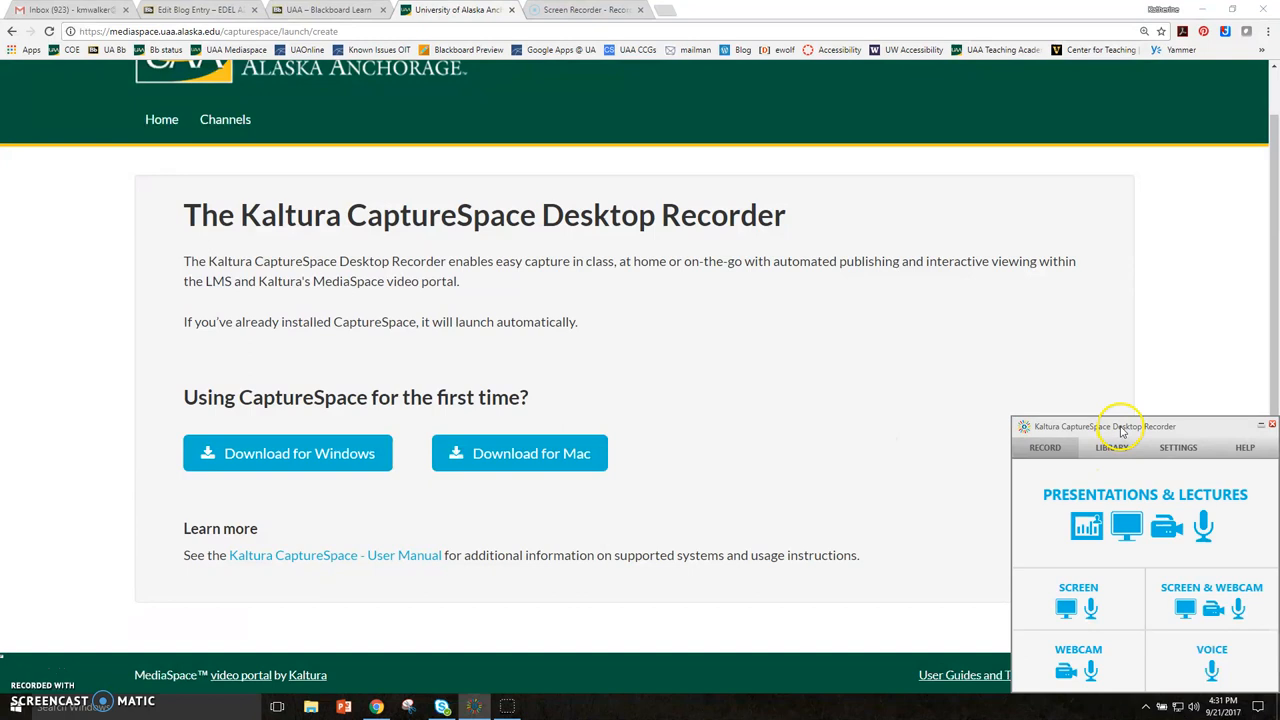
mouse_move(1163, 435)
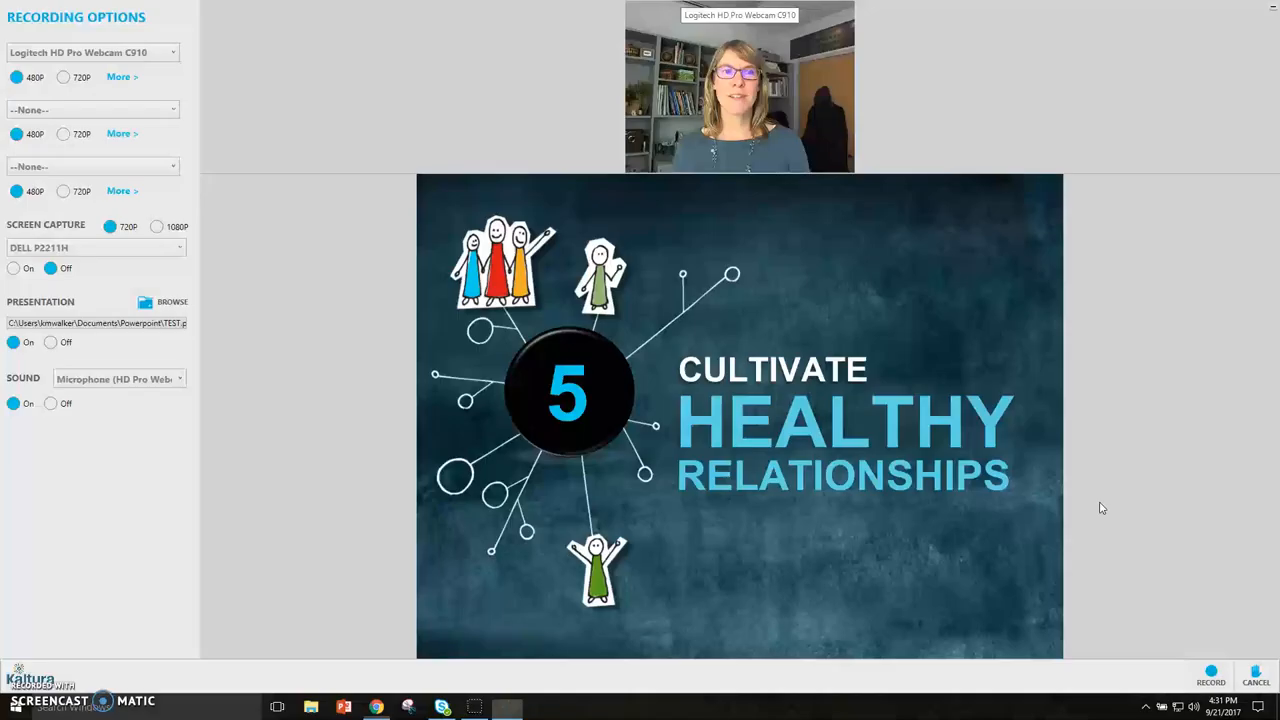
mouse_move(945, 525)
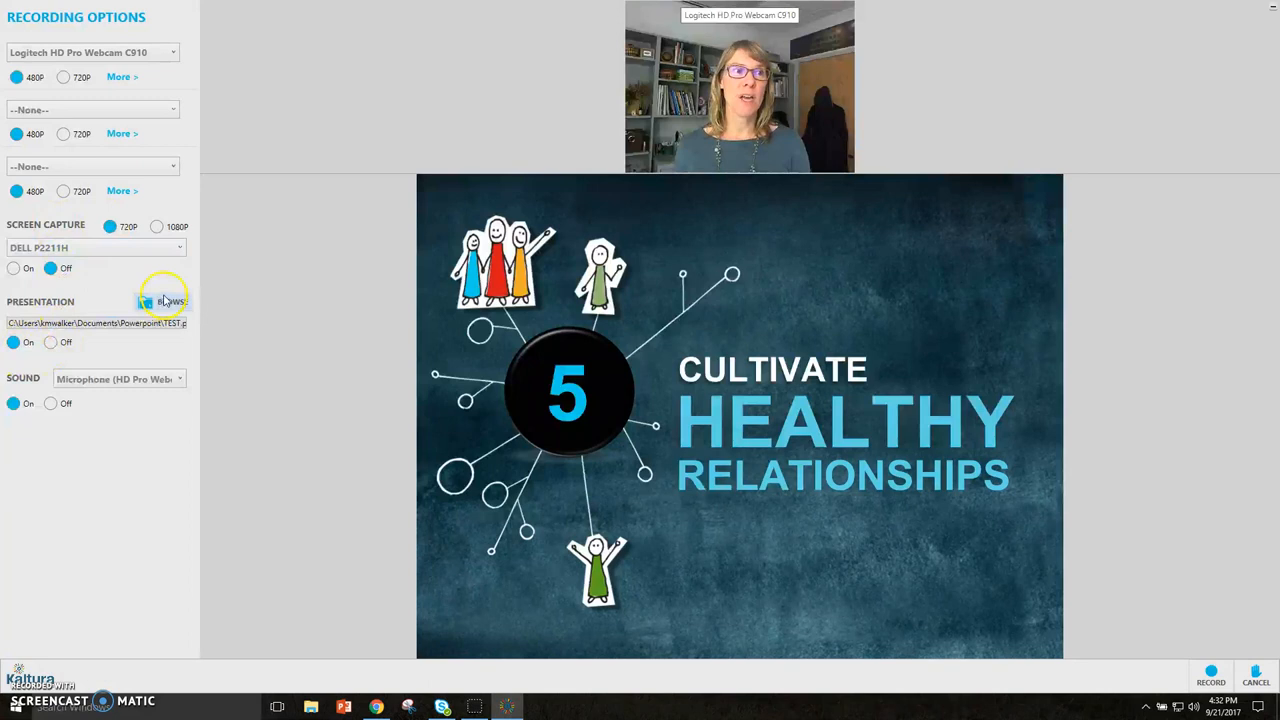
Step: Browse for the presentation file, opening the Workshops folder in the file chooser
click(168, 300)
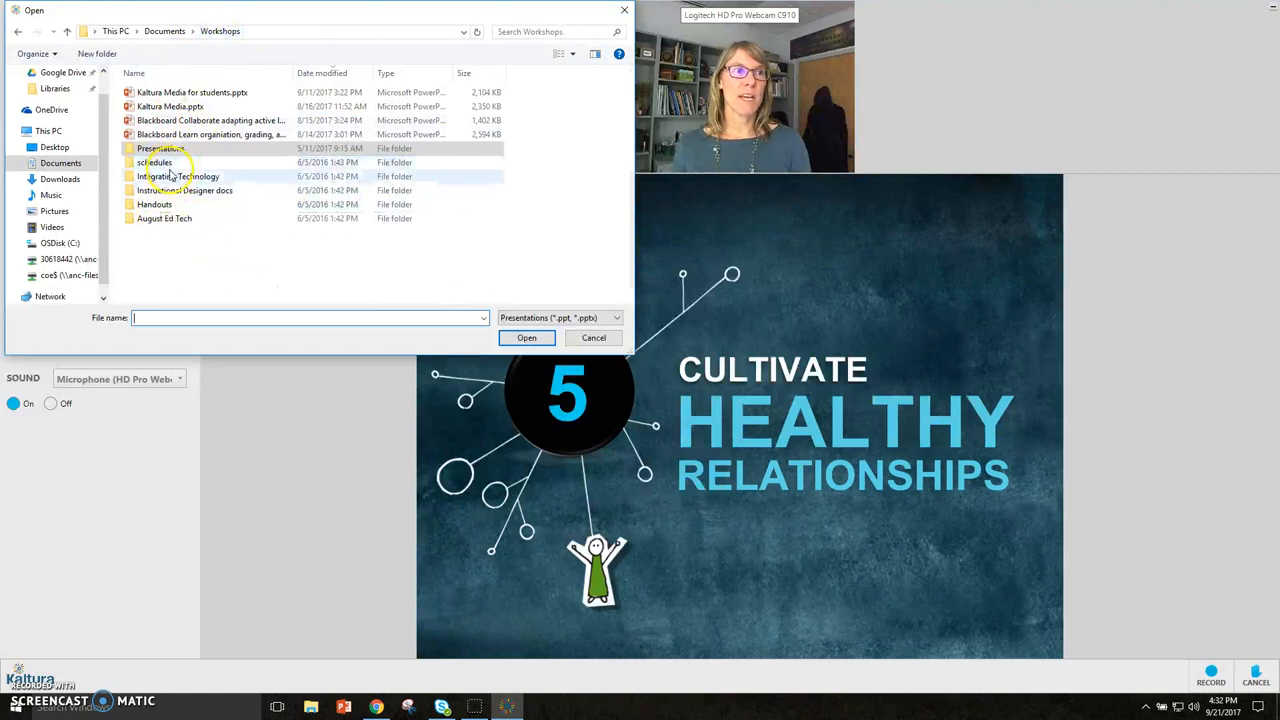
click(526, 337)
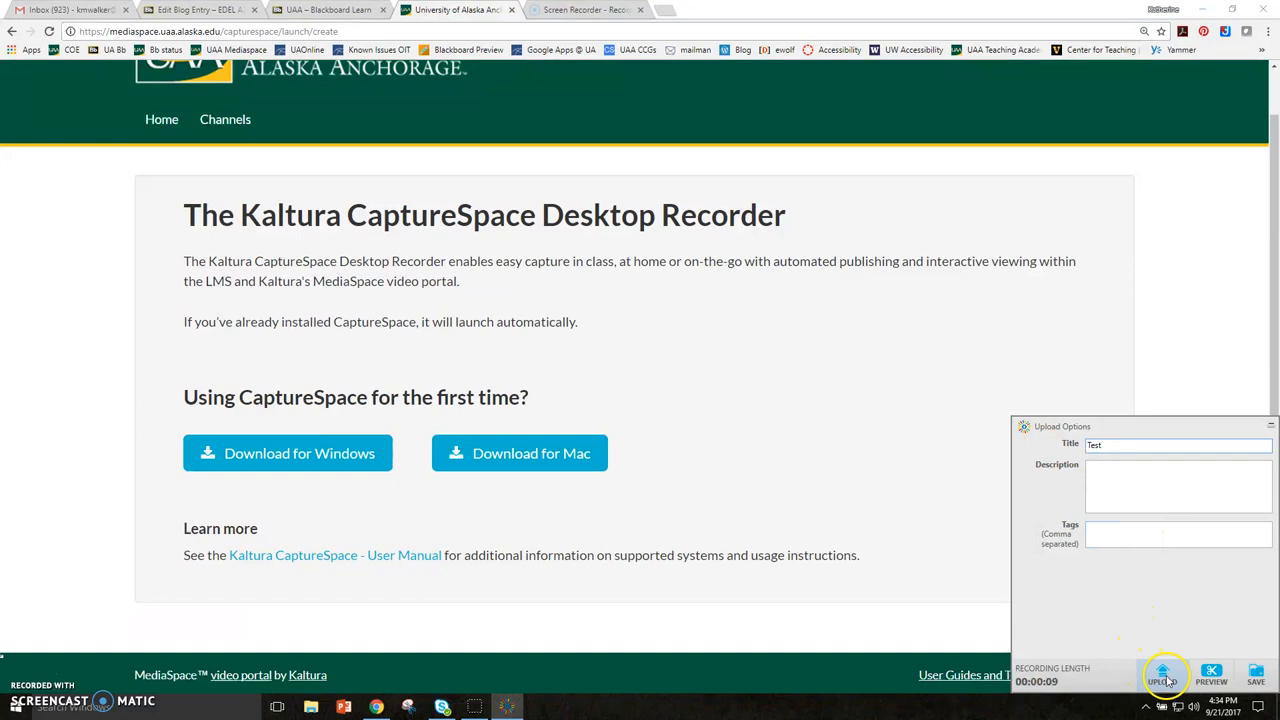
Step: Upload the Test recording and dismiss the Upload Success confirmation
click(1163, 675)
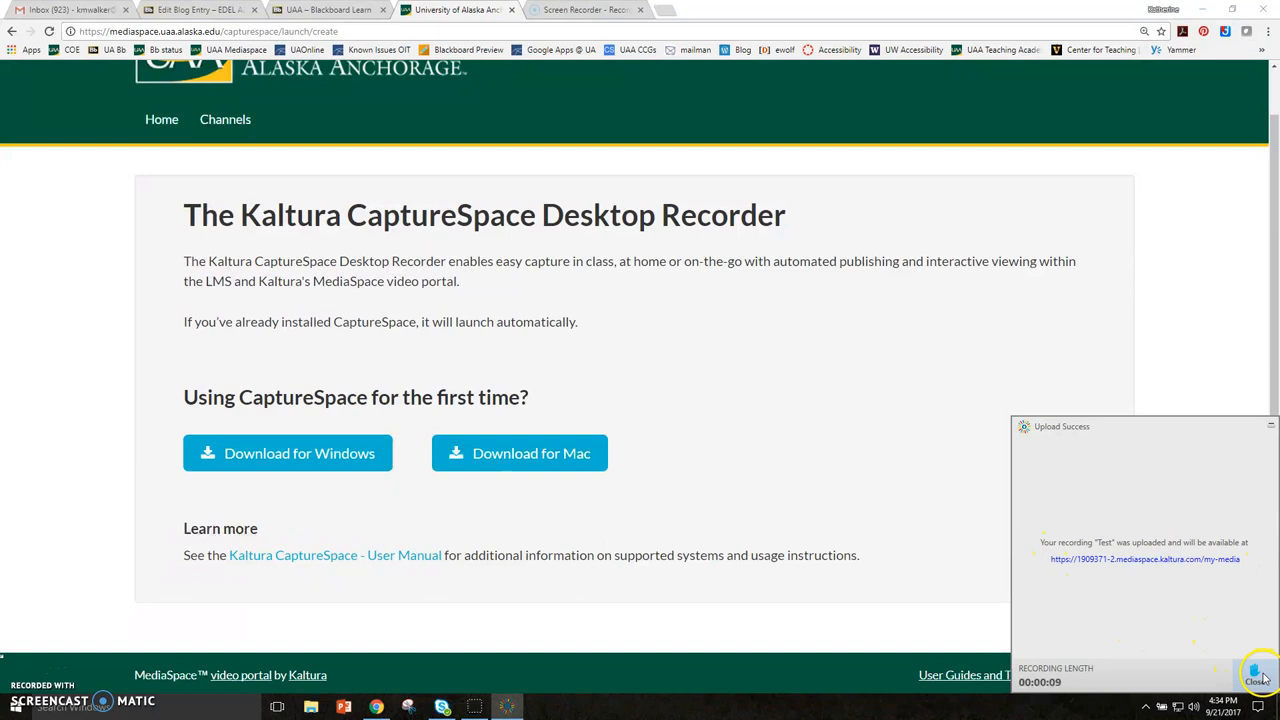
click(328, 9)
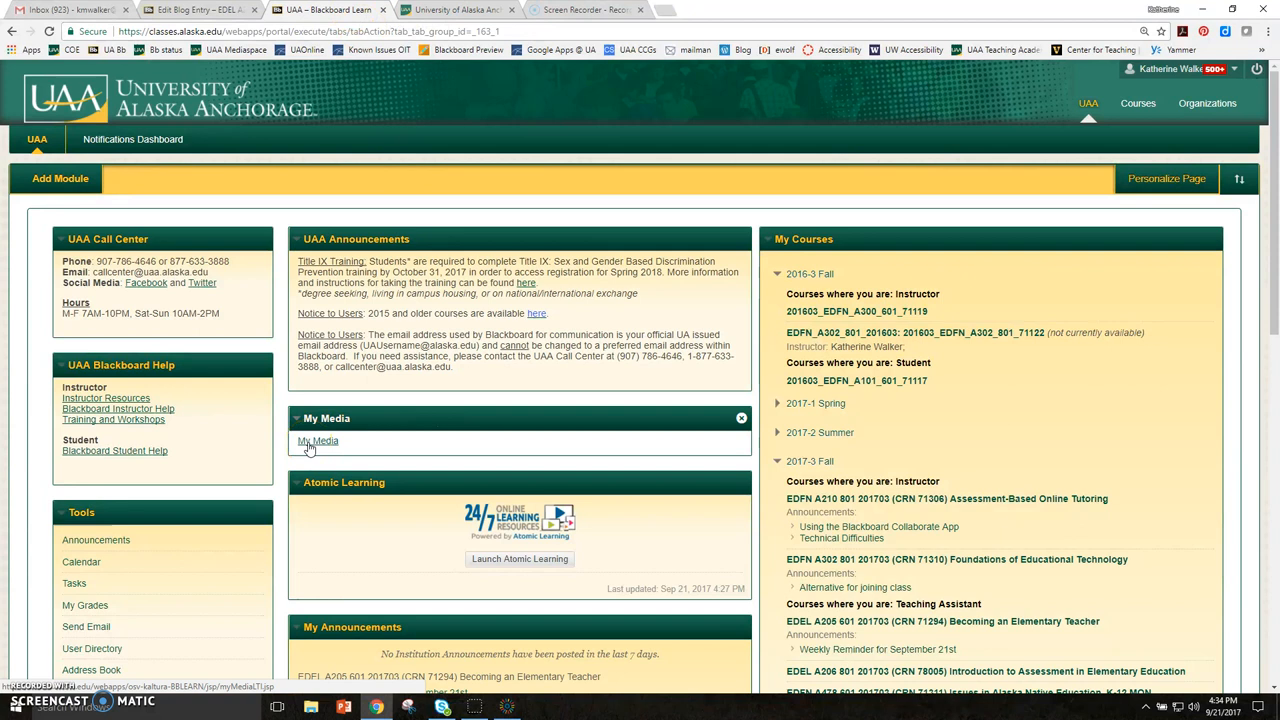
Step: Open My Media in Blackboard to view the converted 00:09 Test recording
click(318, 441)
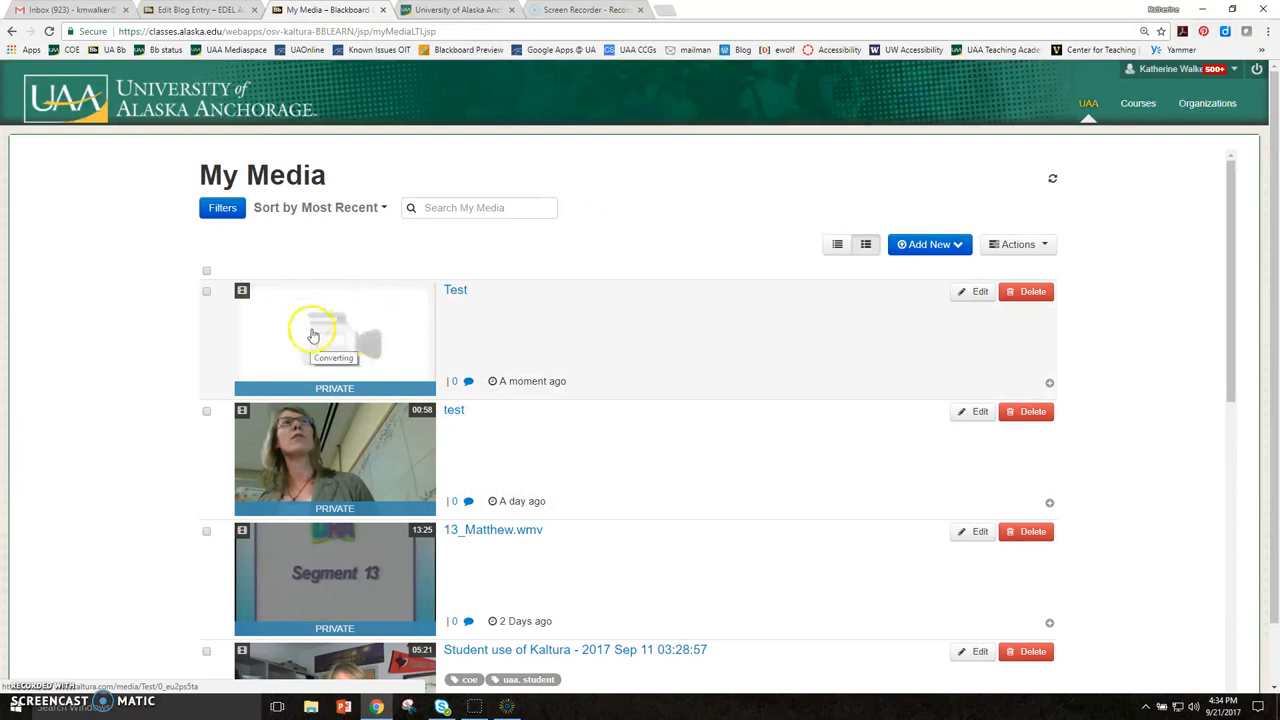
mouse_move(352, 462)
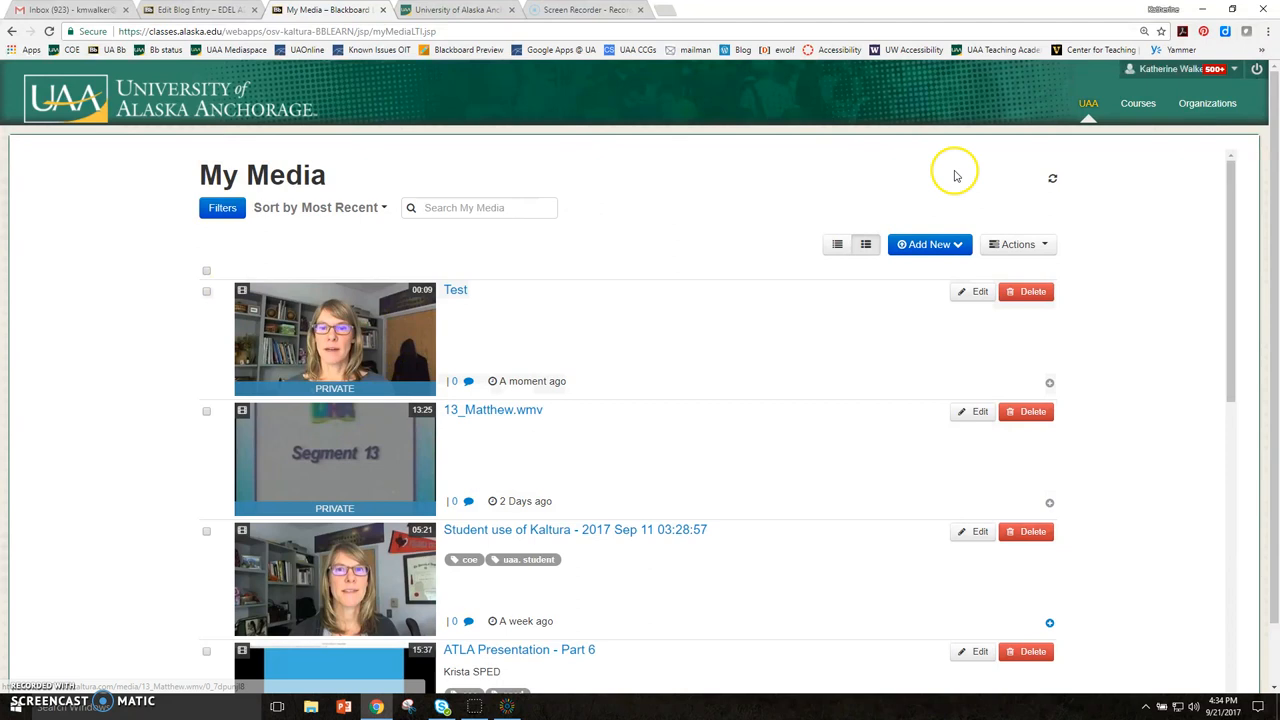
click(929, 244)
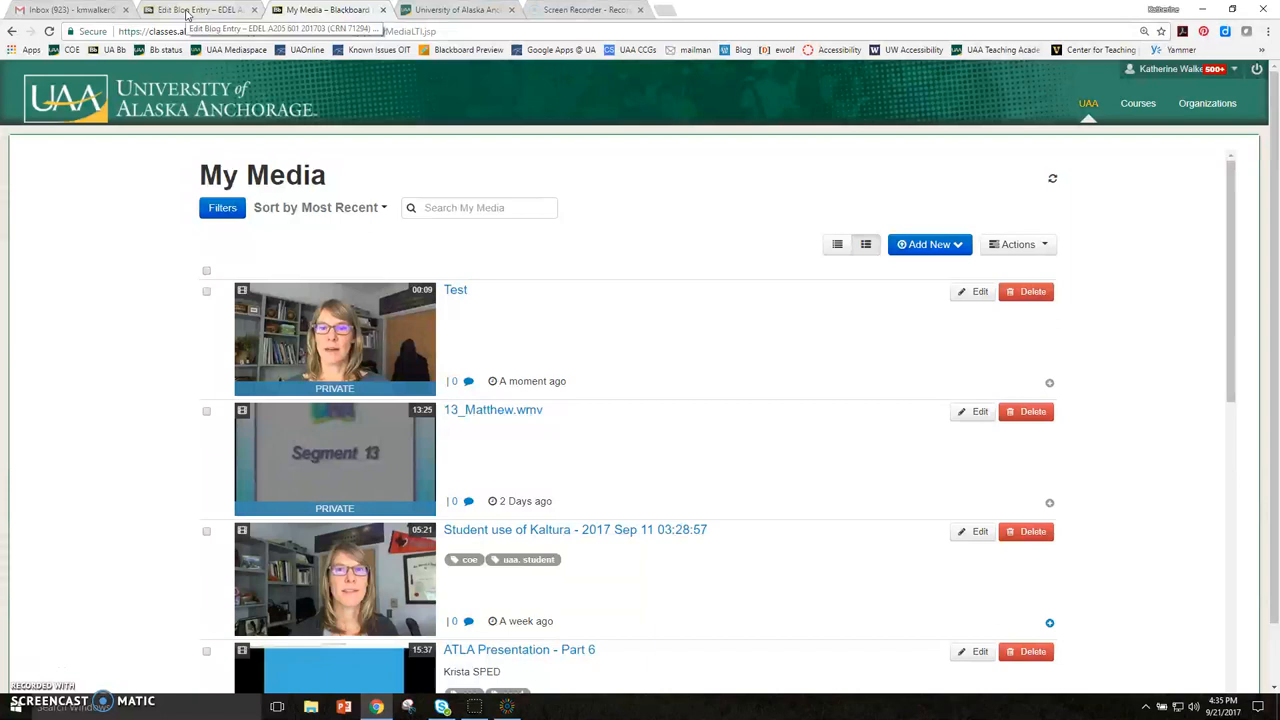
click(200, 9)
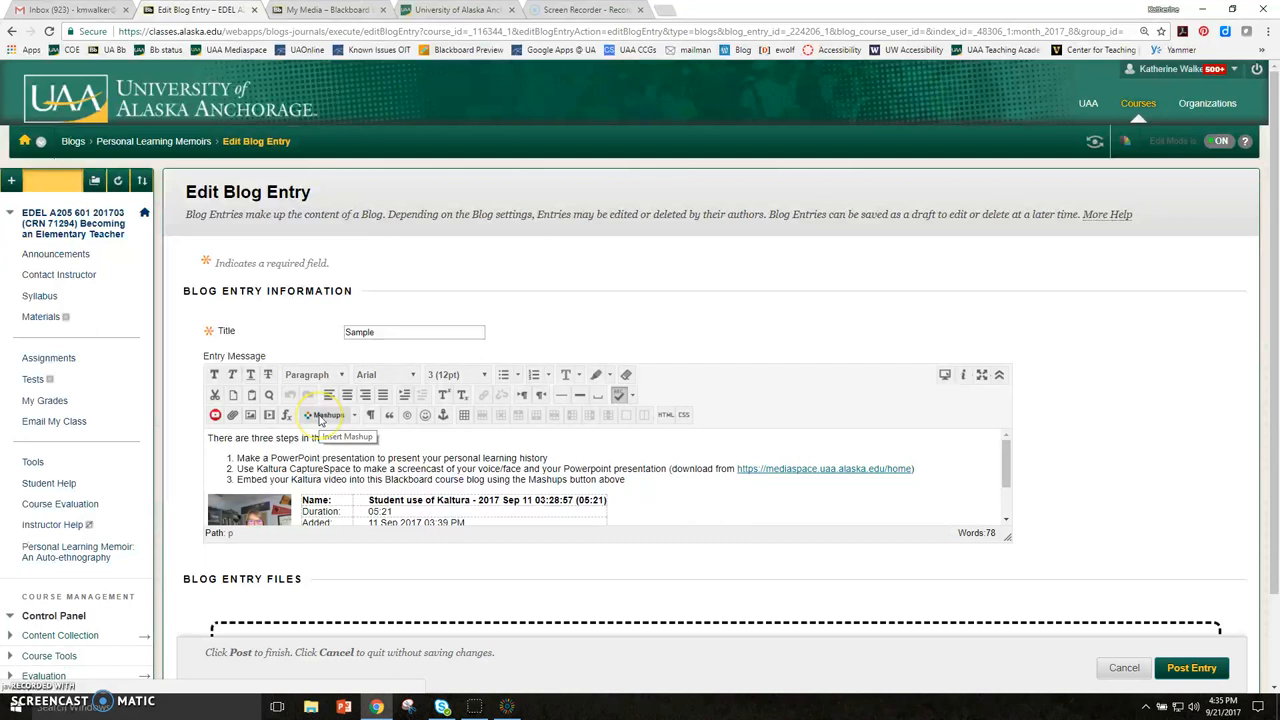
Step: Insert Kaltura Media into the Sample blog entry from the Mashups menu
click(328, 414)
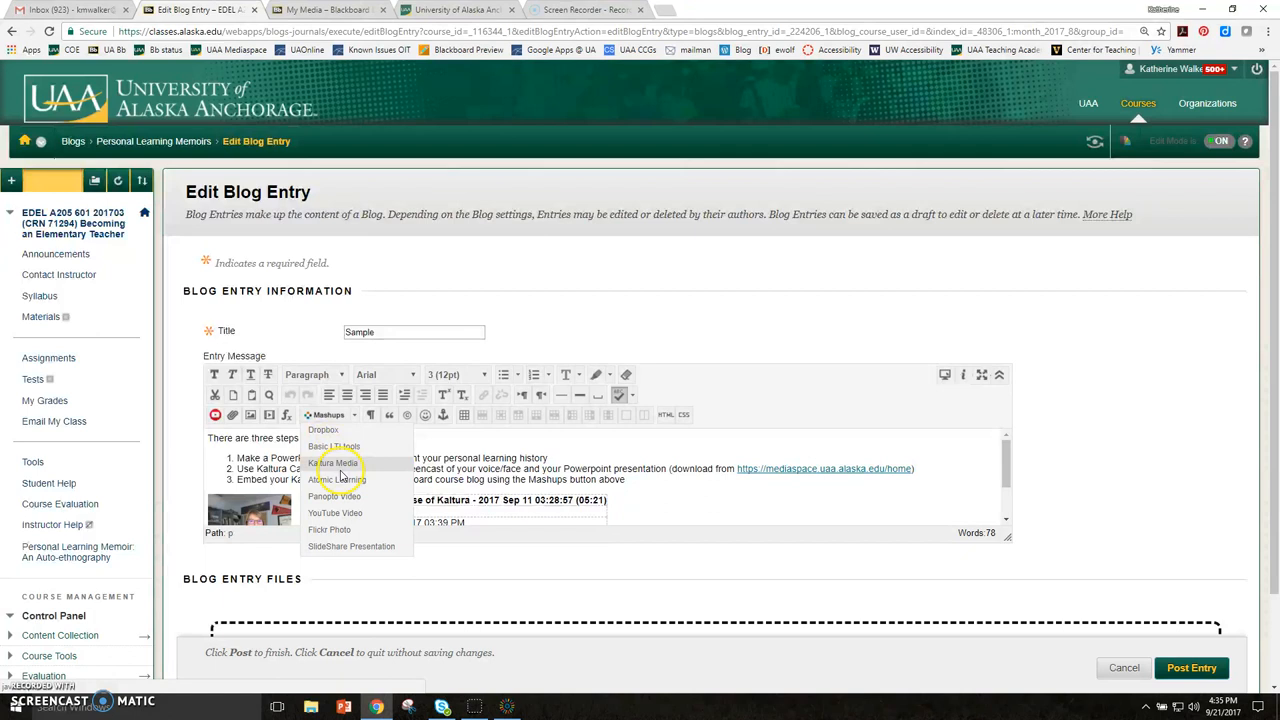
click(334, 462)
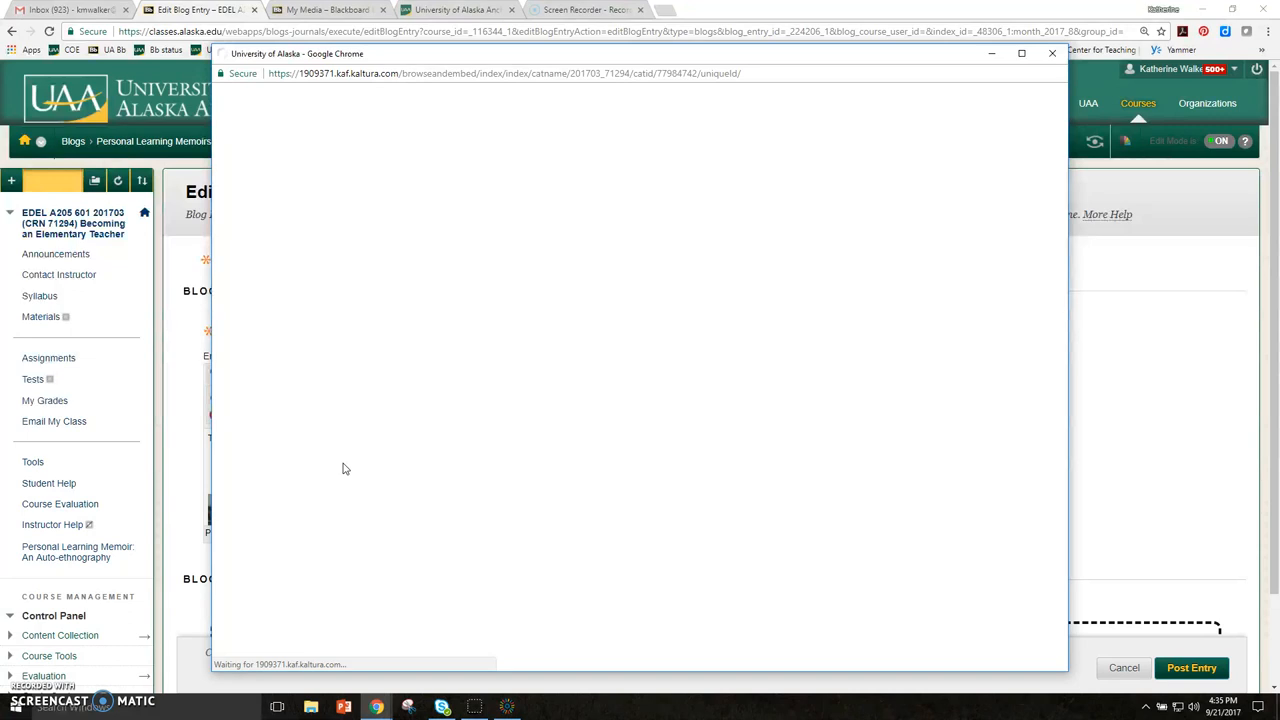